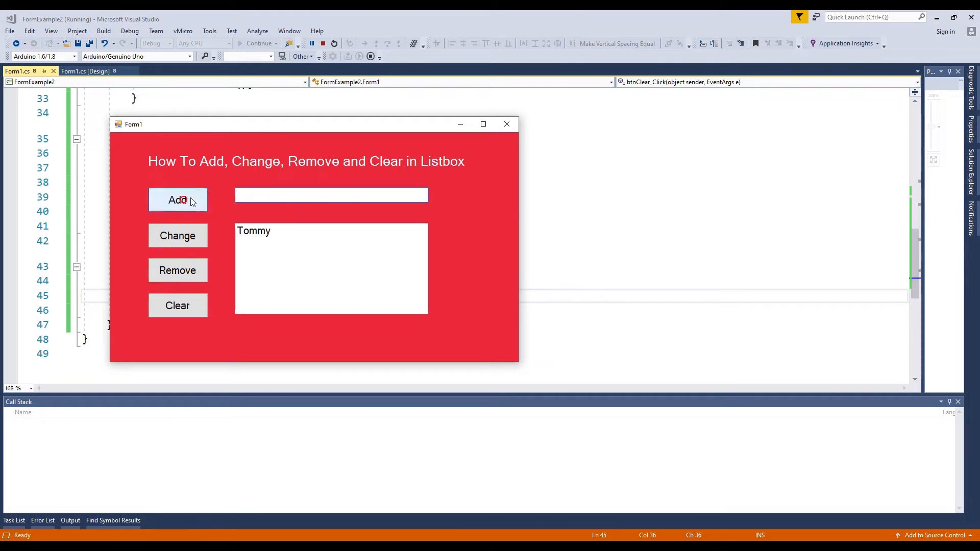
- In the running demo, add Mike, change the selected entry to Jemmy, then remove Jemmy
type("Jef")
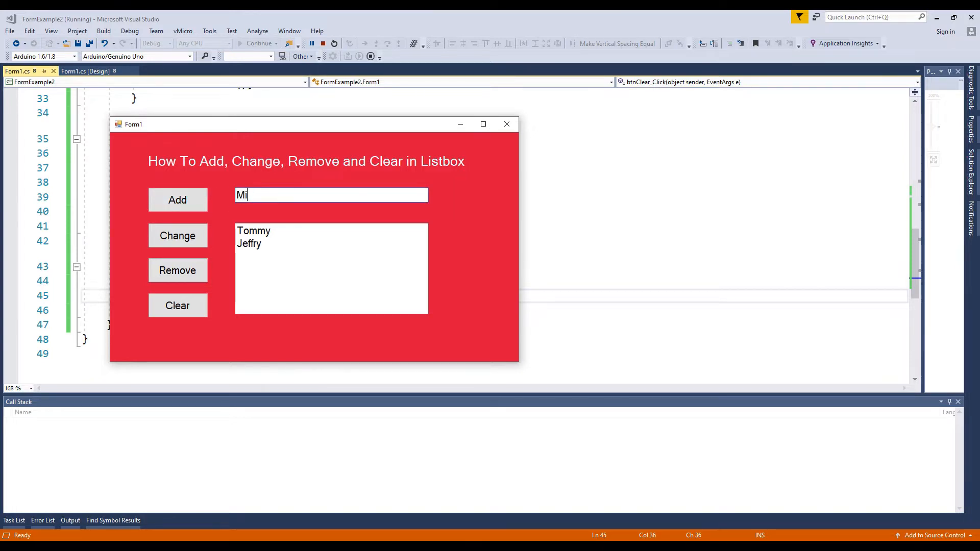
left_click(177, 200)
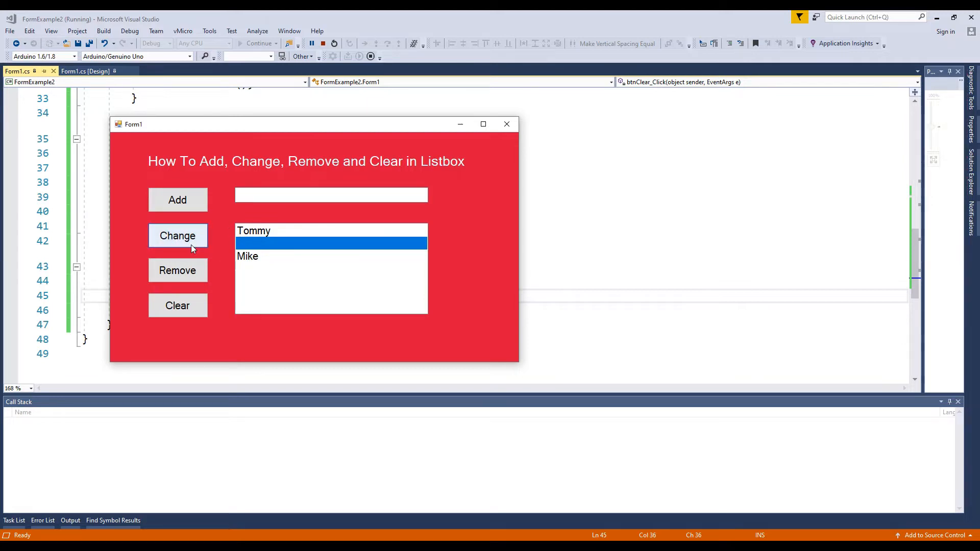
type("Je")
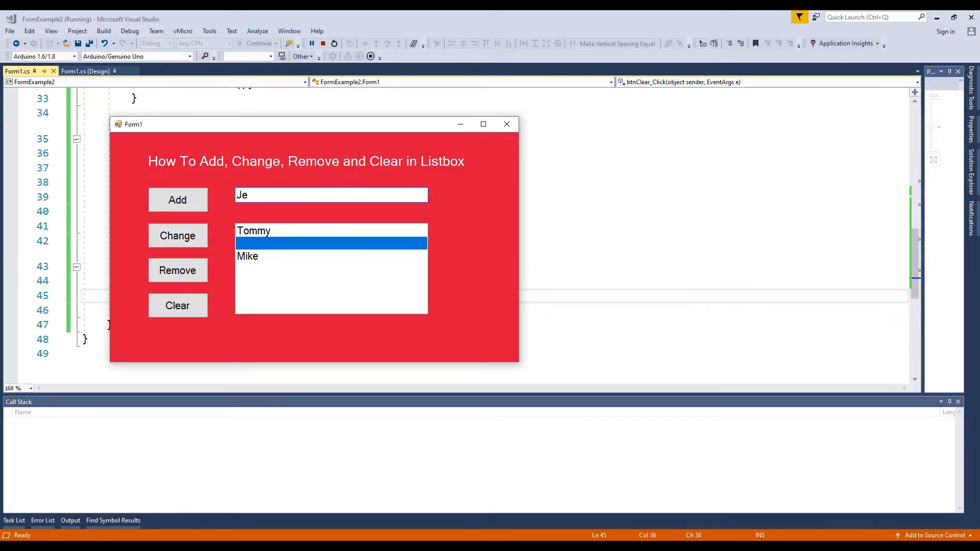
left_click(177, 236)
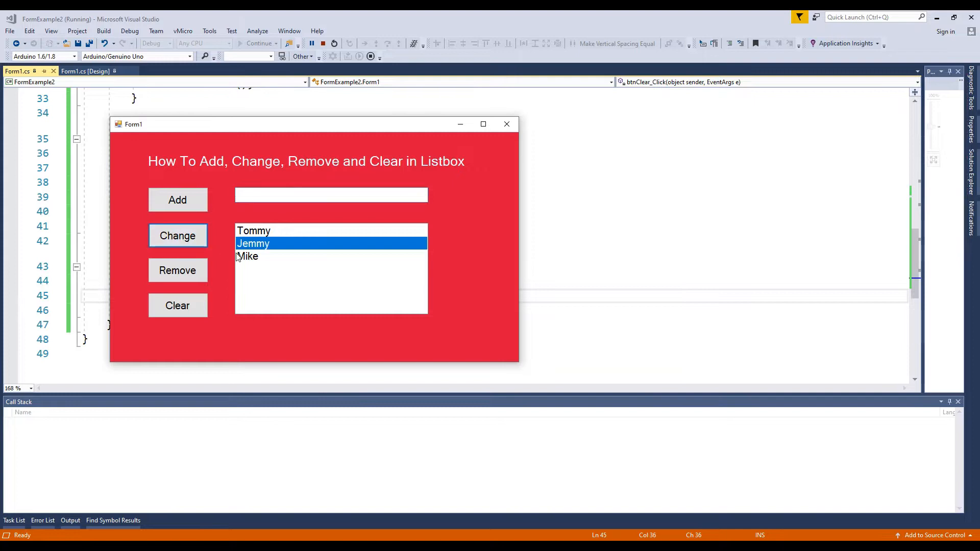
left_click(177, 270)
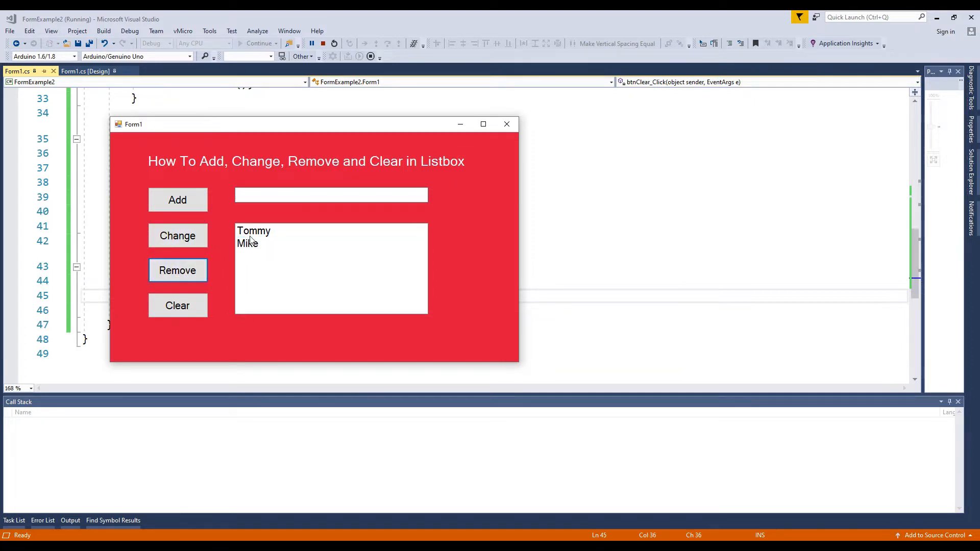
- Create a Windows Forms App (.NET Framework) project named FormExample2
left_click(506, 124)
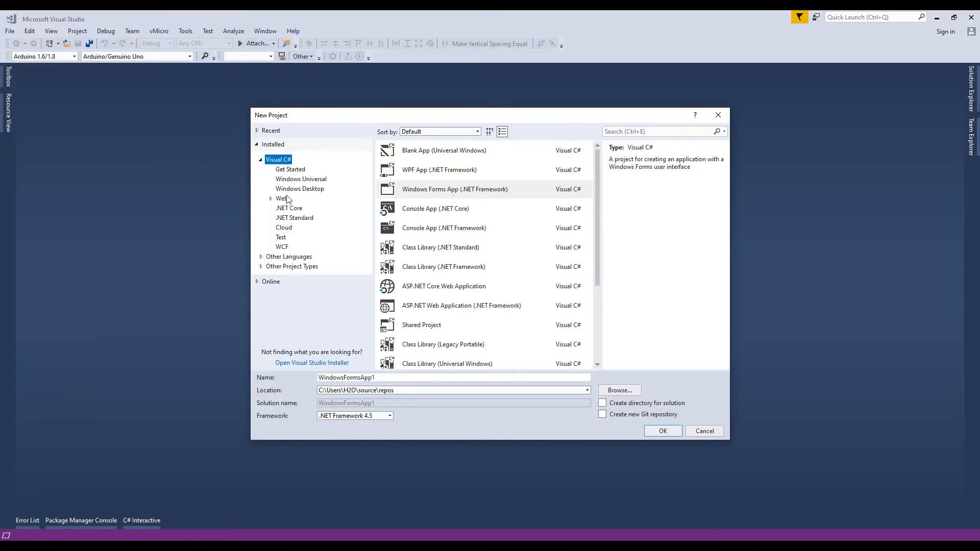
type("Form")
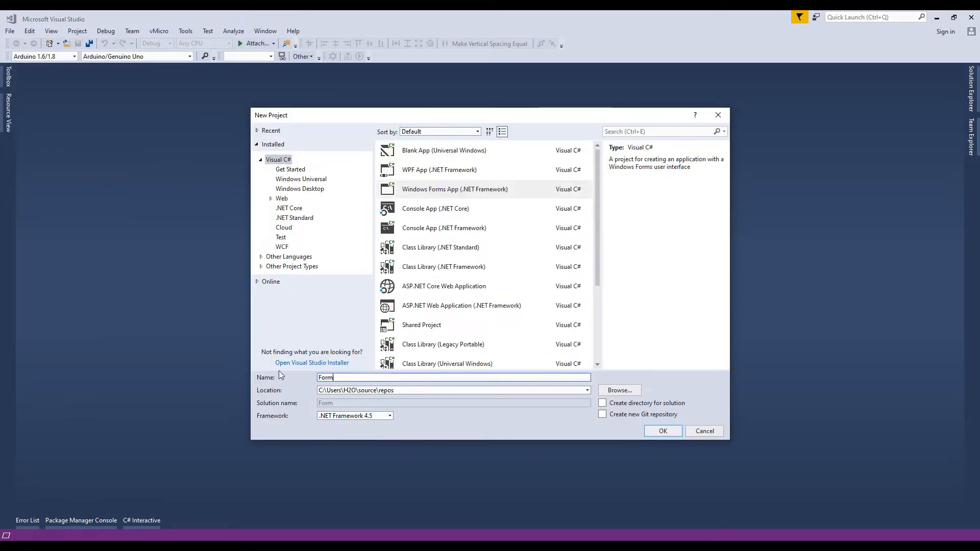
left_click(663, 431)
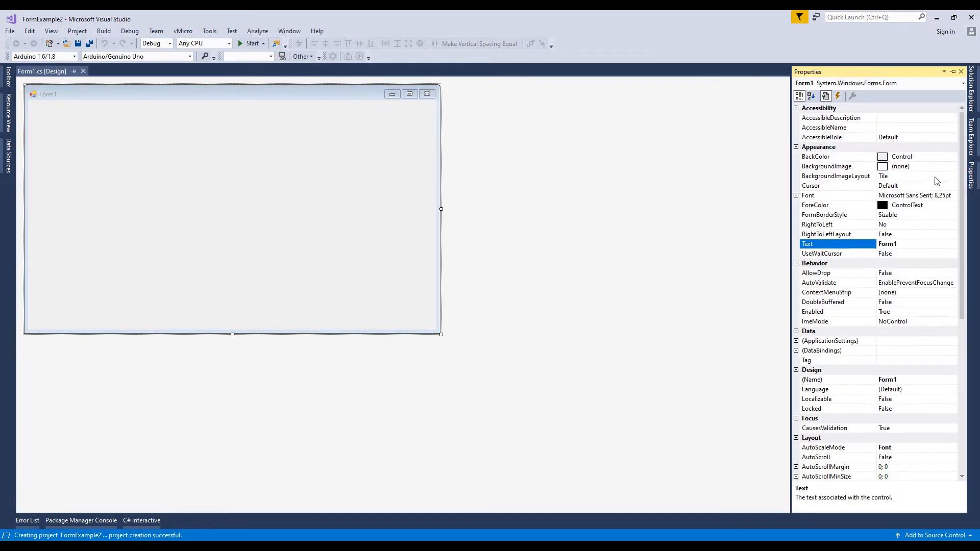
- Make Form1 Crimson and add a white size-20 label 'How To Add, Change, Remove and Clear in Listbox'
left_click(959, 157)
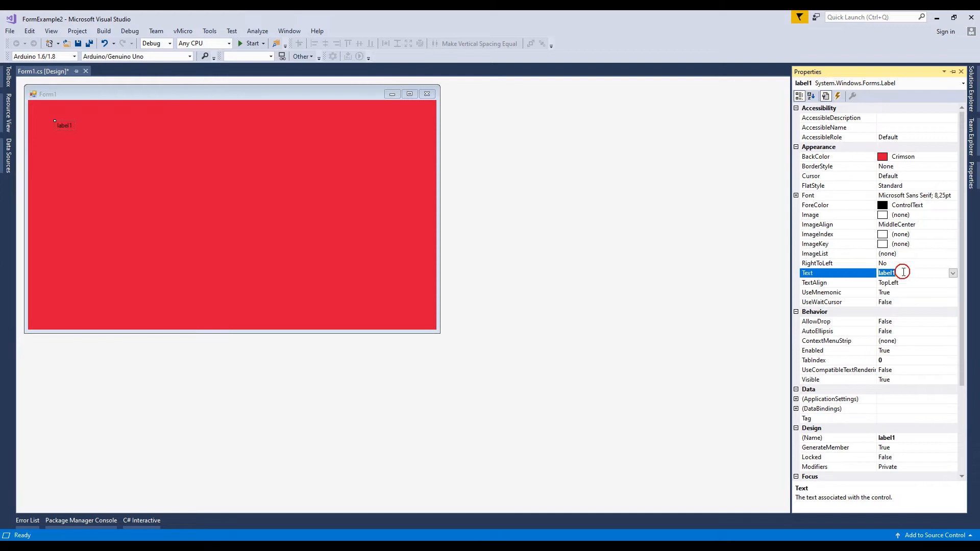
type("move and Clear in Listbox")
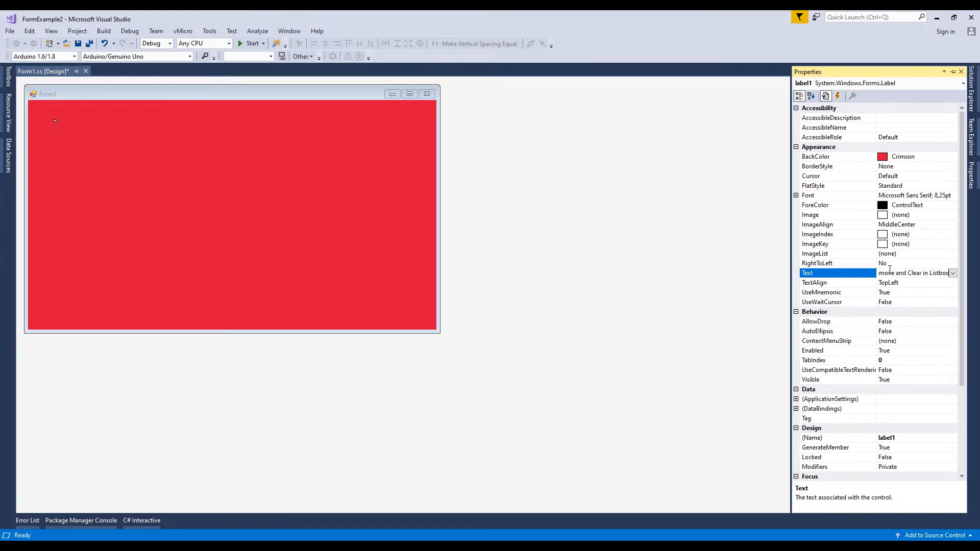
left_click(952, 206)
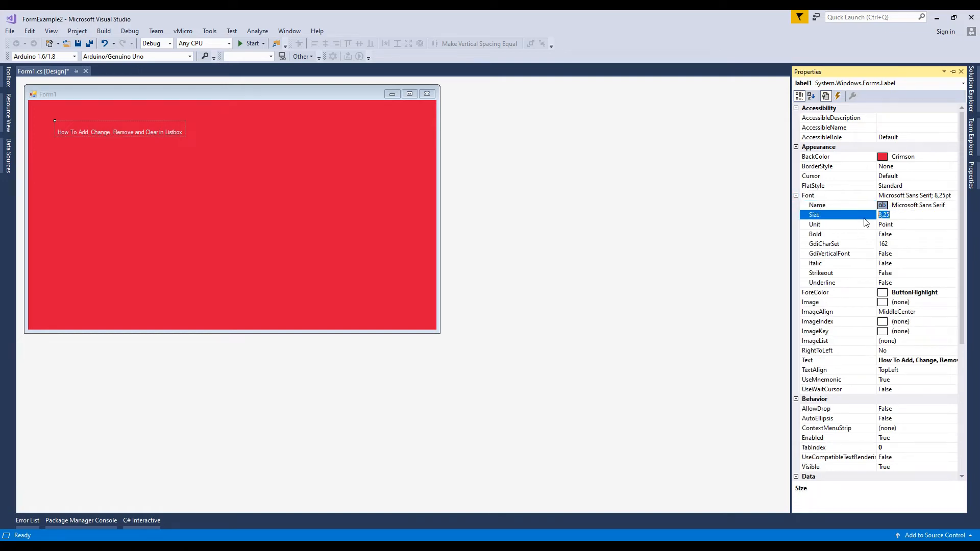
type("20")
type("b")
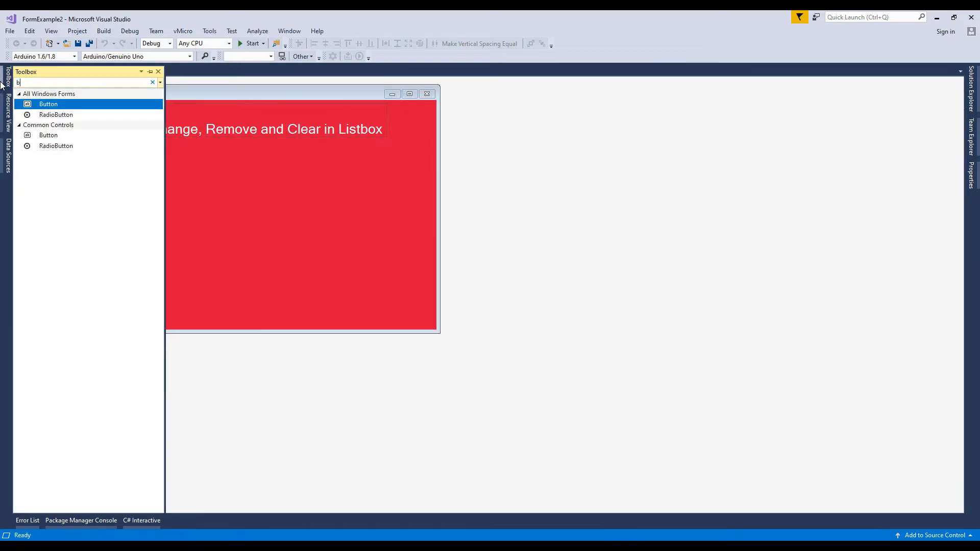
- Add four stacked buttons to the crimson form, labelled Add, Change, Remove and Clear
left_click_drag(48, 104, 92, 167)
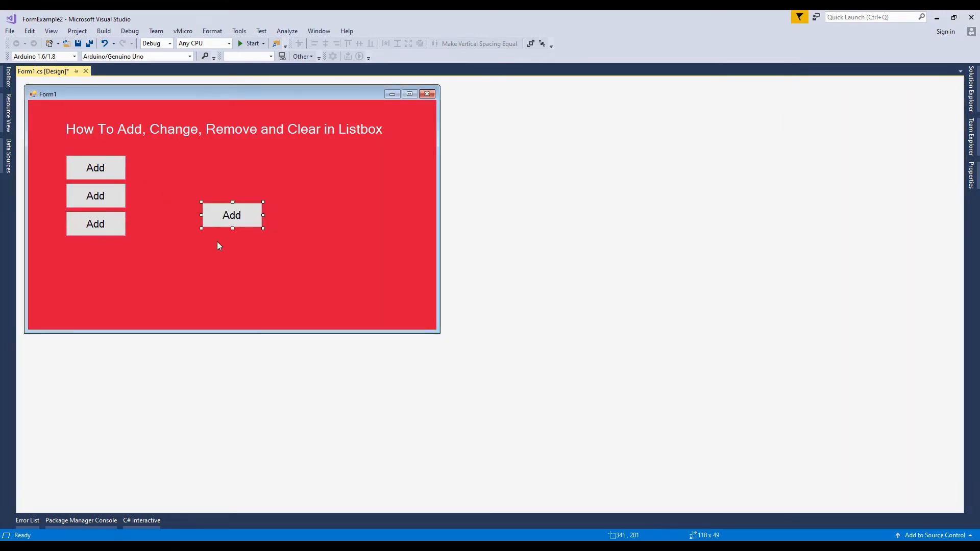
left_click_drag(231, 215, 95, 259)
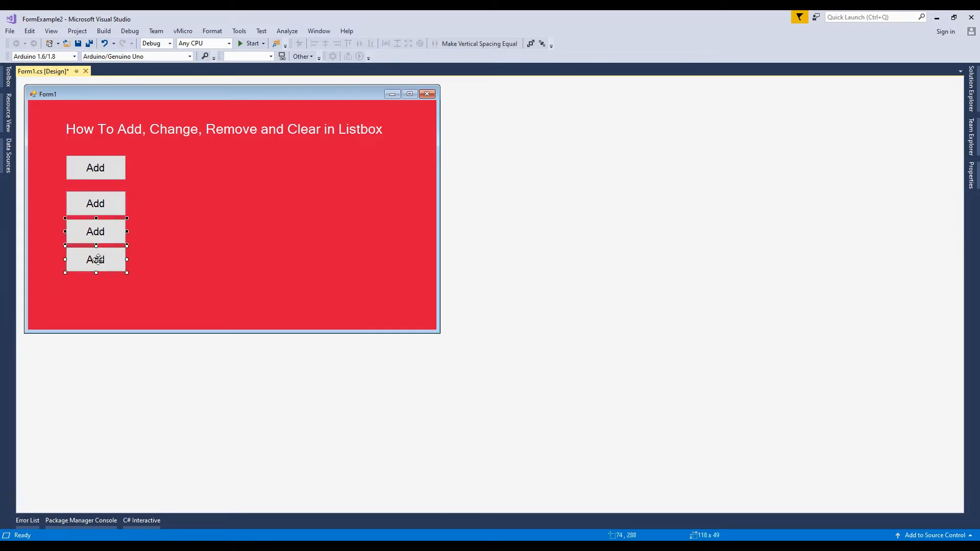
left_click(96, 203)
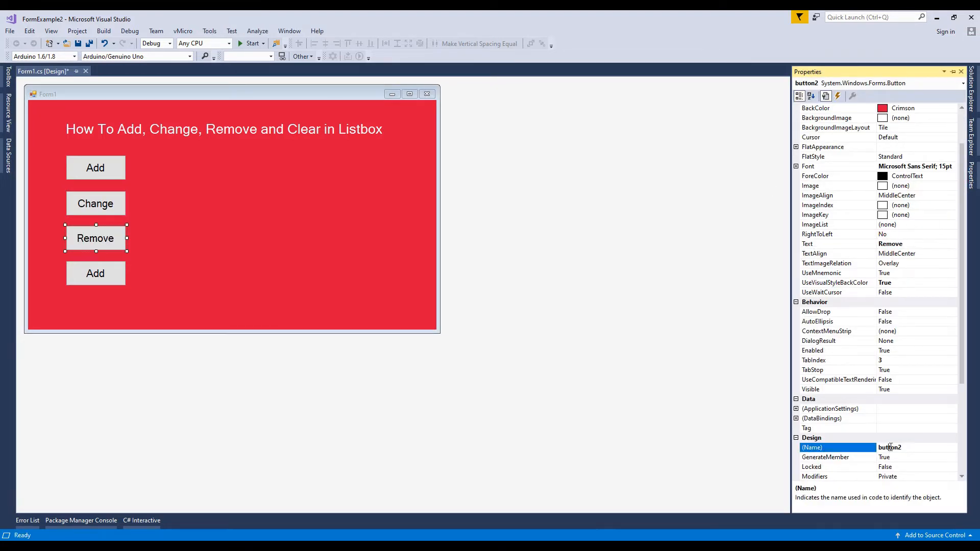
left_click(95, 274)
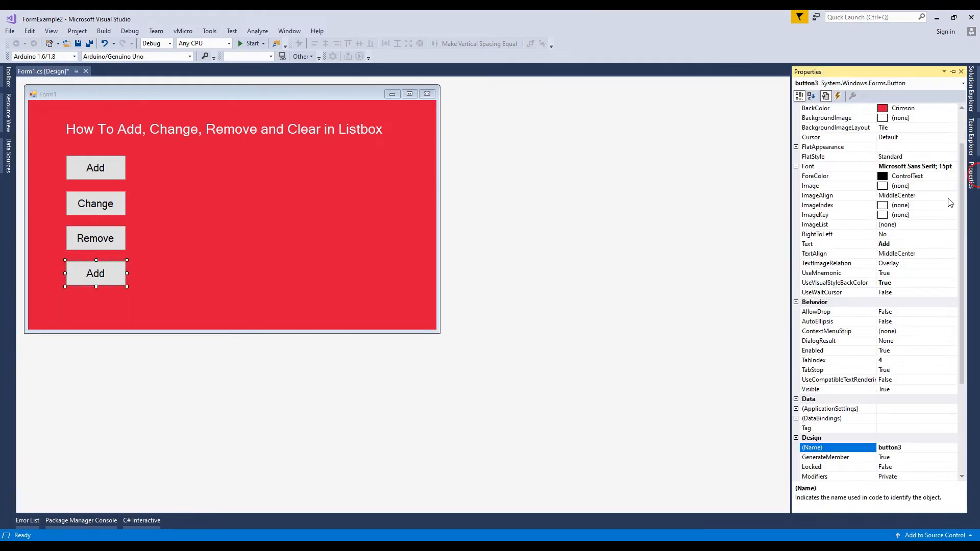
type("Clear")
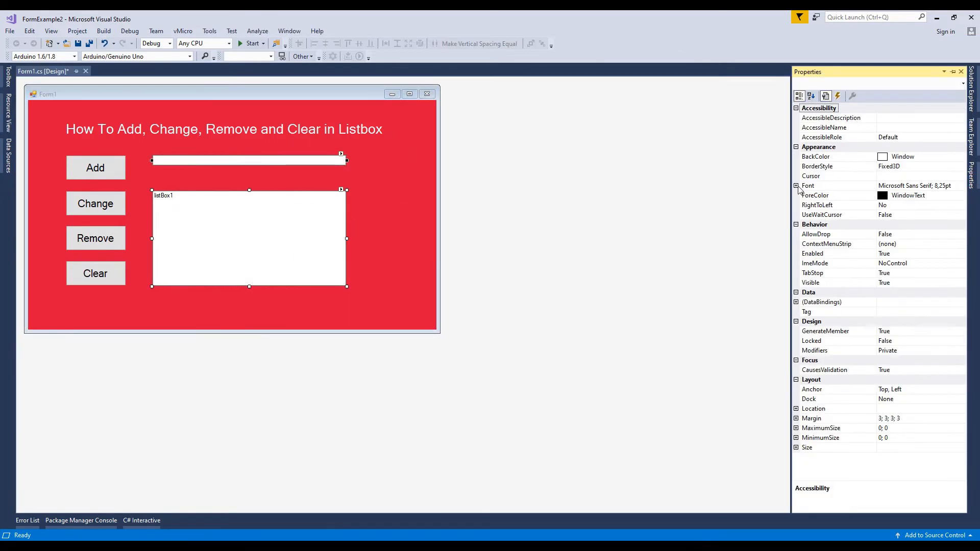
- Set the new text box and list box font to 15 and rename the list box
left_click(797, 186)
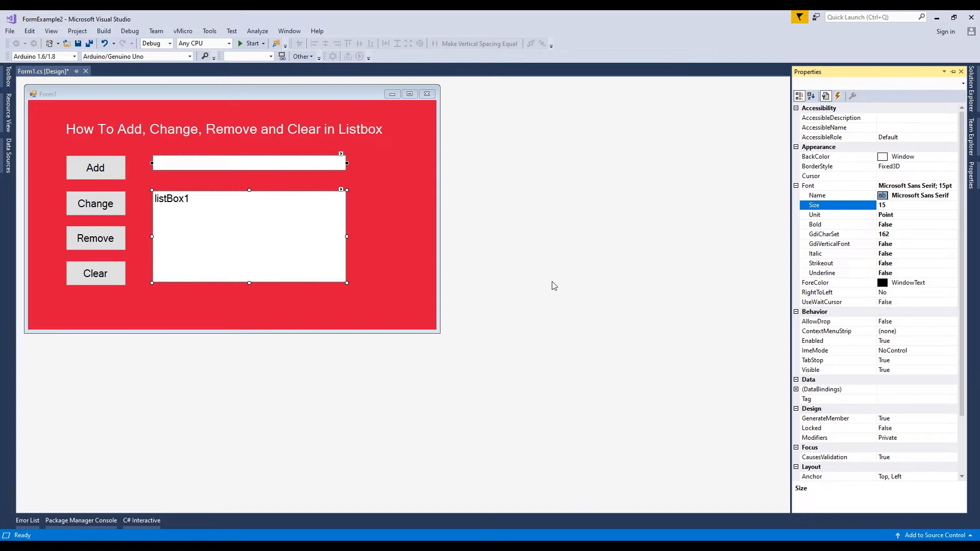
left_click(248, 236)
type("list")
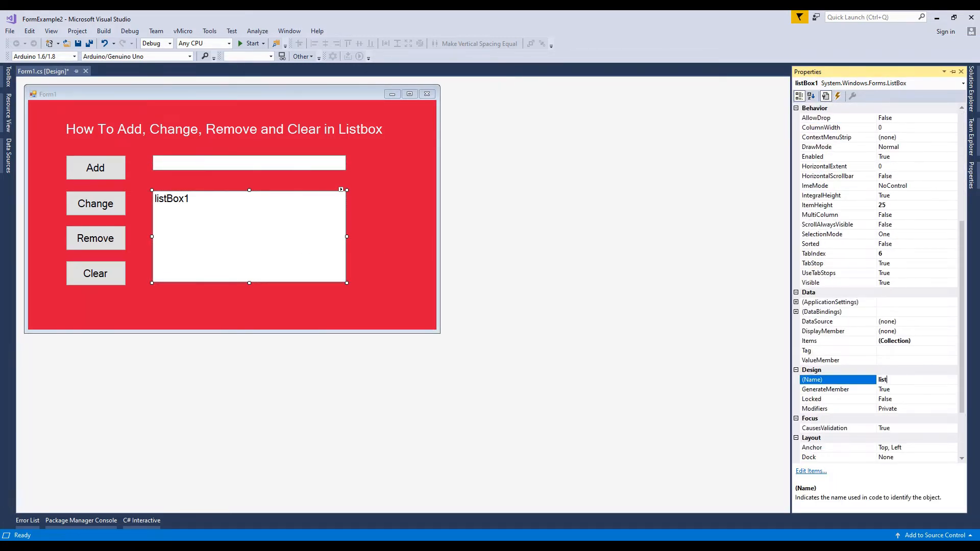
left_click(249, 163)
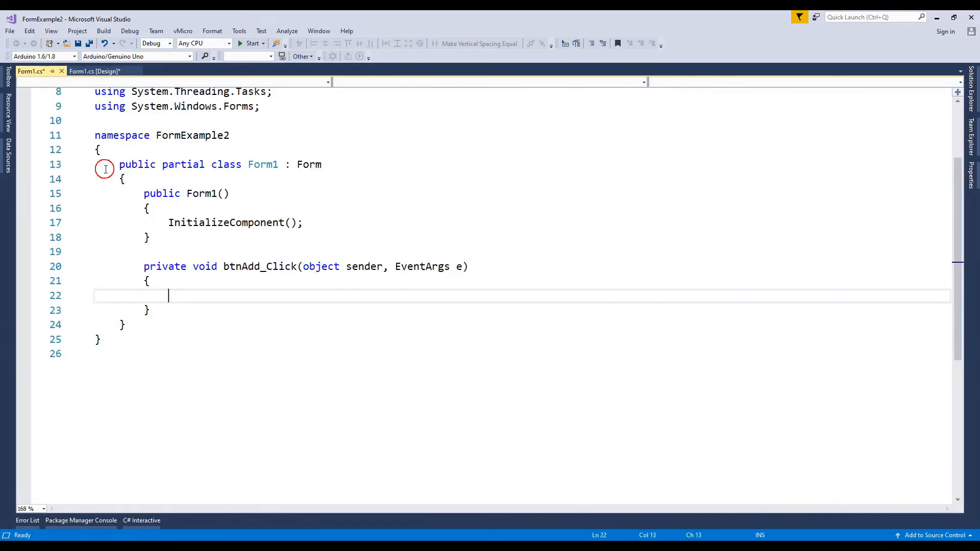
- Write listName.Items.Add(txtName.Text); and txtName.Clear(); in btnAdd_Click
type("listName.Items.")
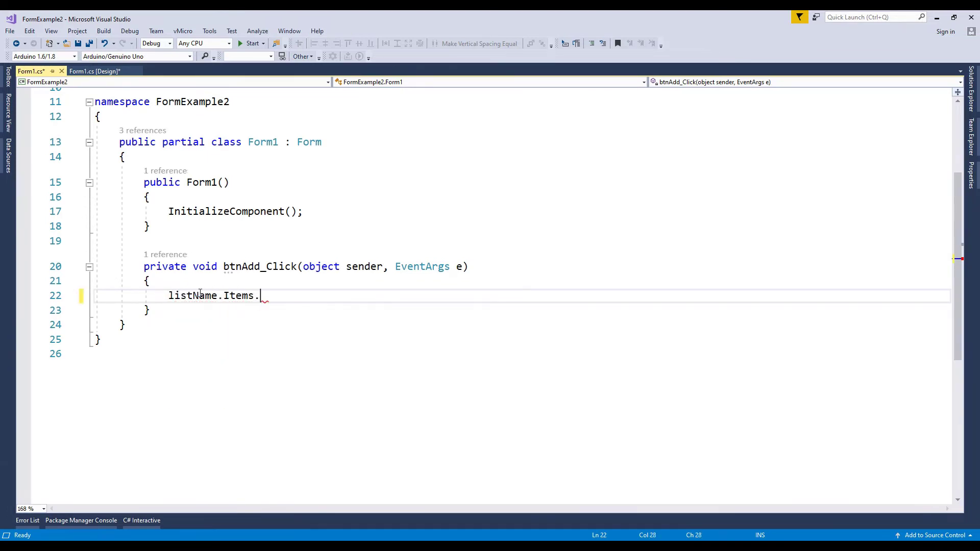
type("Add(txtName.Text);")
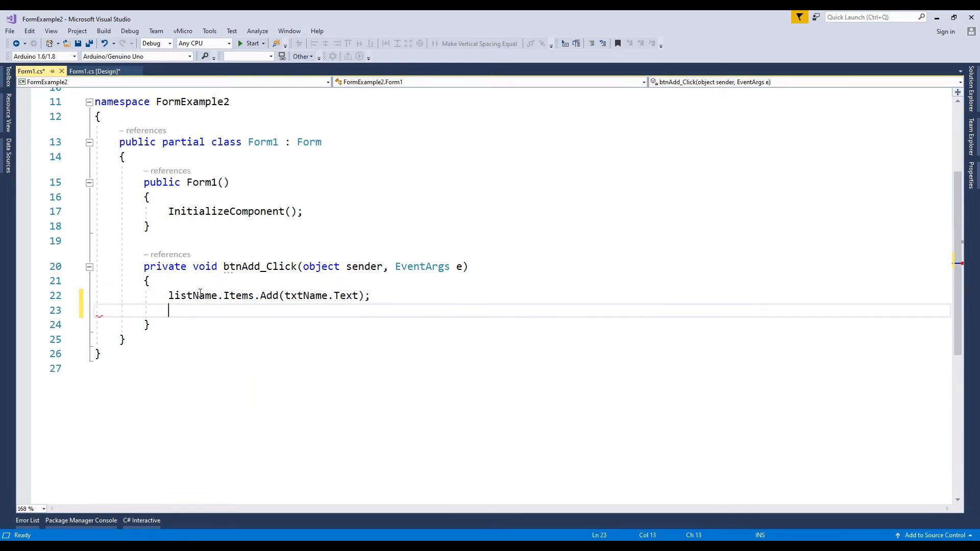
type("txtName.cl")
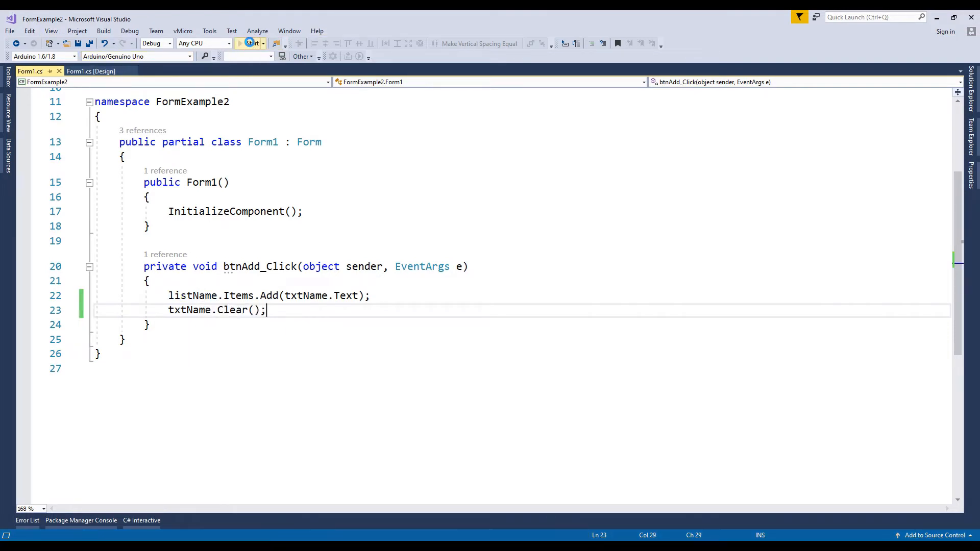
- In the running form, add Tim and Tom to the list, then type and add Jerry
left_click(245, 43)
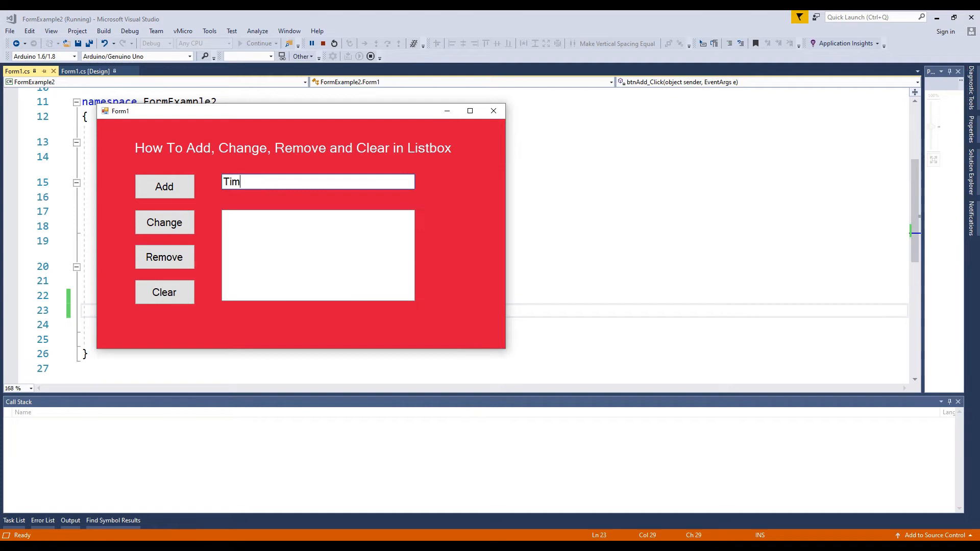
left_click(164, 186)
type("Je")
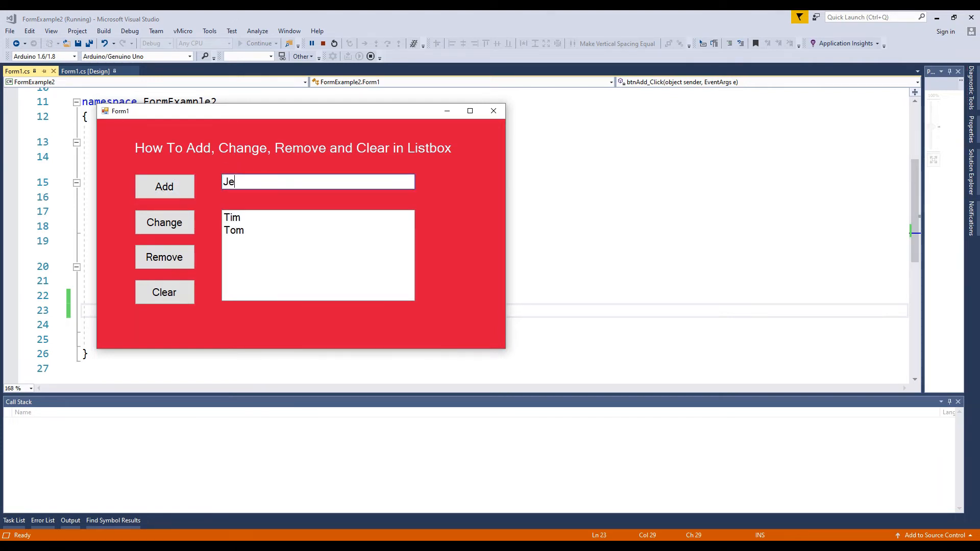
type("rry")
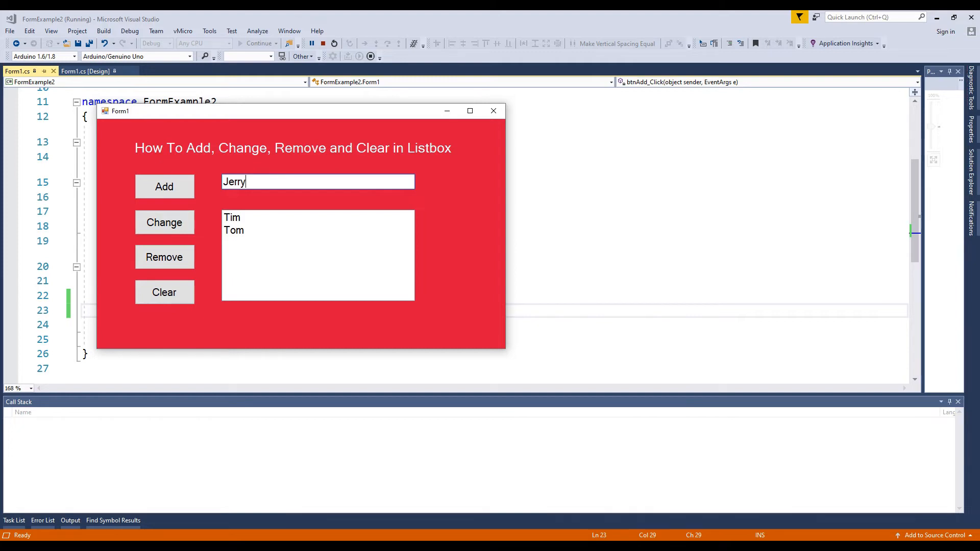
left_click(164, 186)
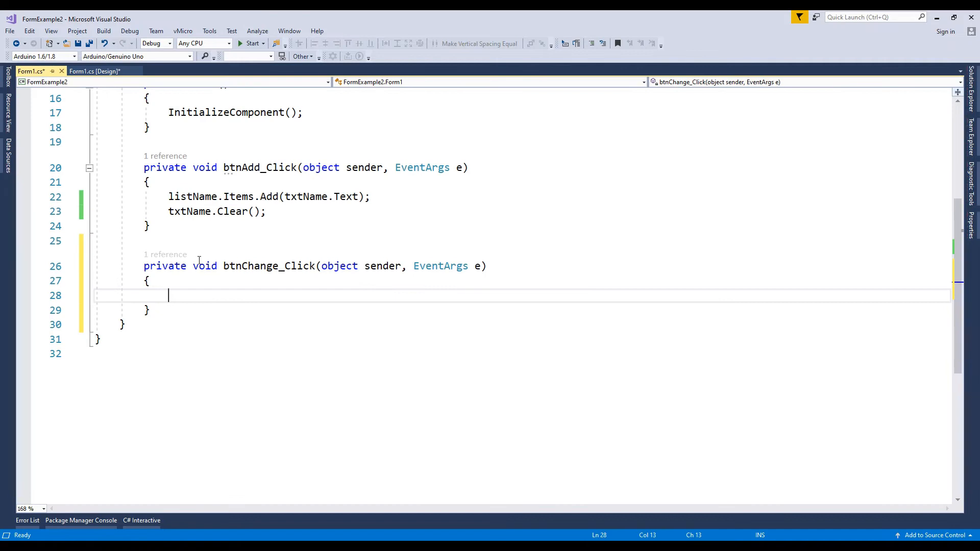
- Code btnChange_Click: if SelectedIndex > -1 set listName.Items[SelectedIndex] to txtName.Text, else warn; then run
type("if( listName.SelectedIndex > -1")
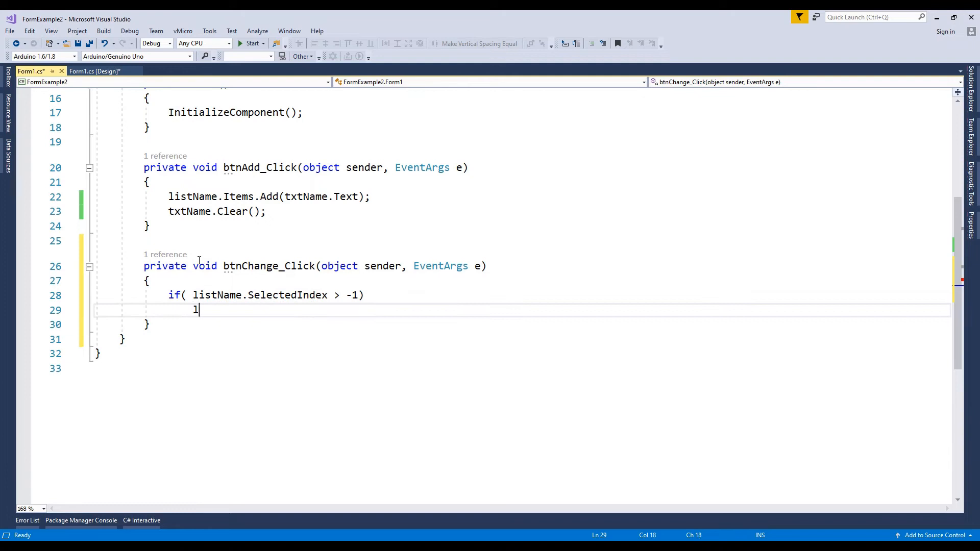
type("istName.Items[]")
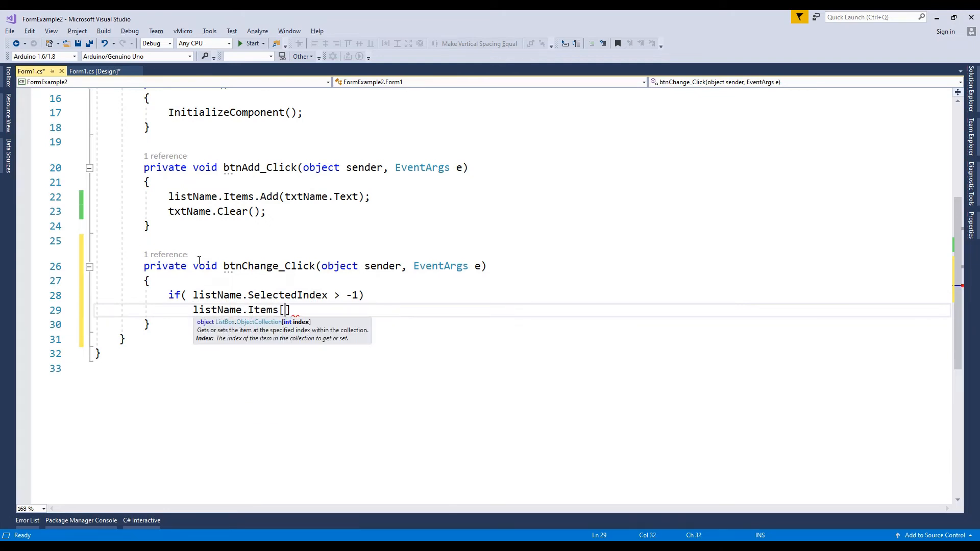
type("listName.SelectedIndex")
type("txtName.Clear")
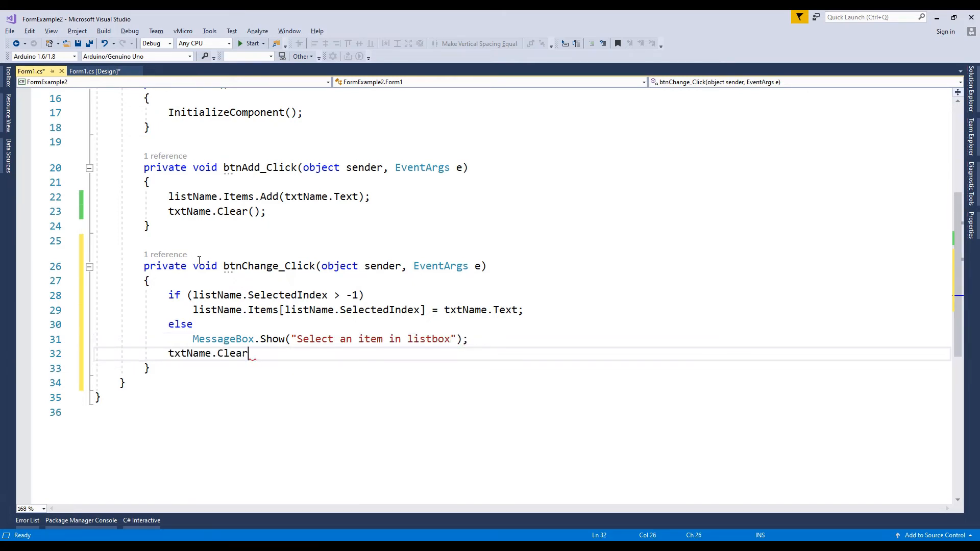
left_click(250, 43)
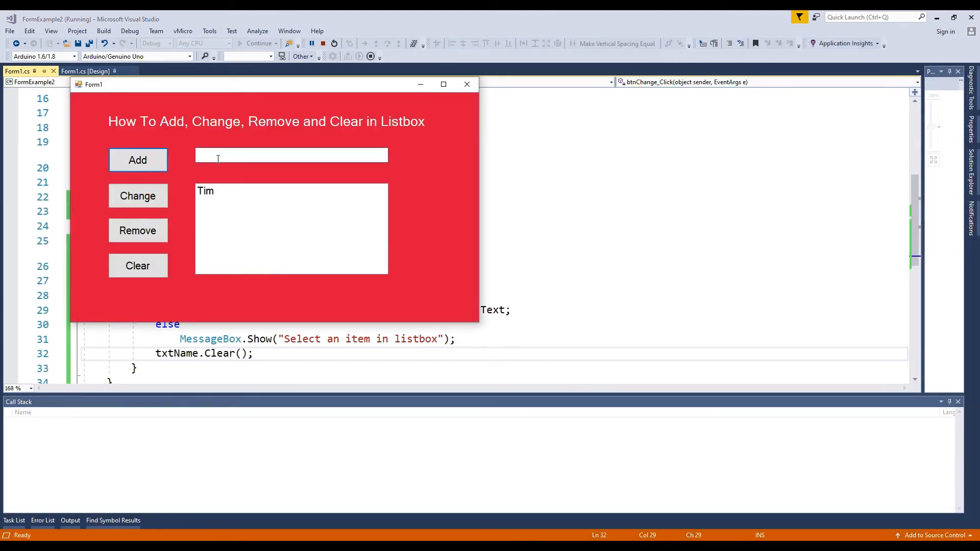
- Click Change with nothing selected, dismiss the select-an-item warning, then select Tim
left_click(137, 195)
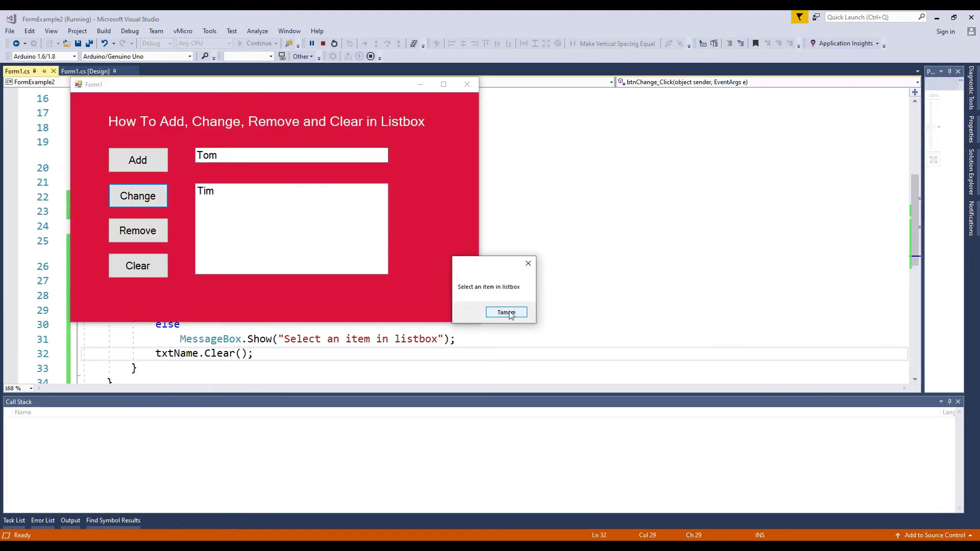
left_click(506, 312)
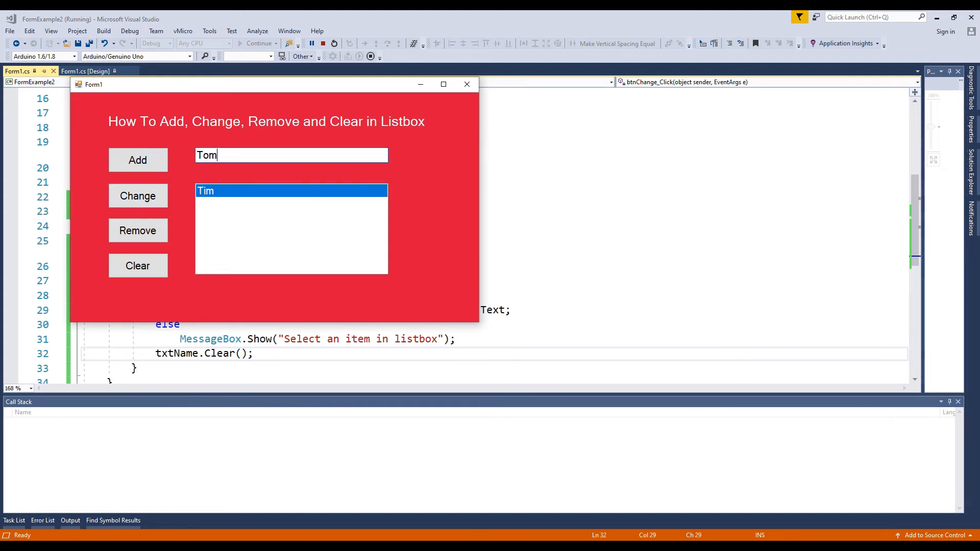
left_click(138, 196)
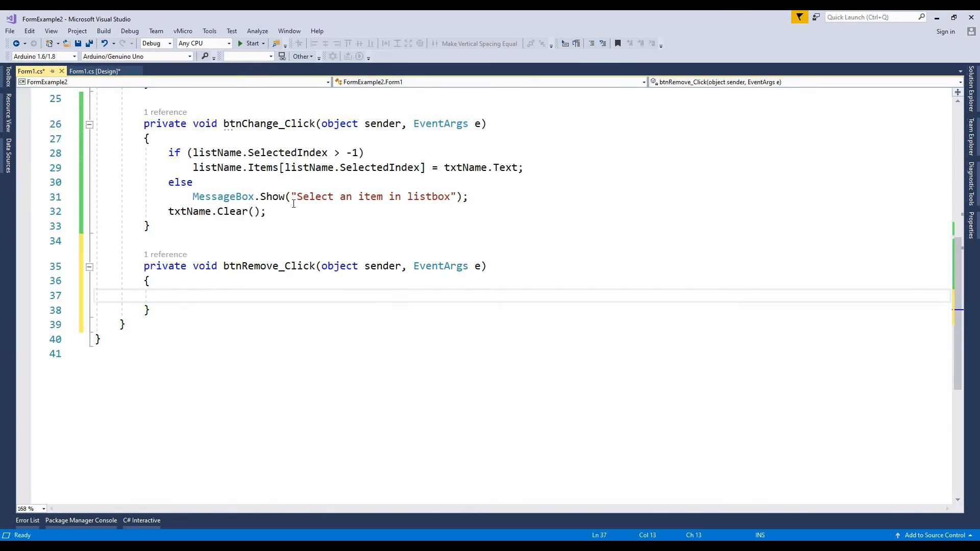
- Reuse the if/else in btnRemove_Click with listName.Items.RemoveAt(listName.SelectedIndex); and start the build
left_click_drag(168, 153, 468, 196)
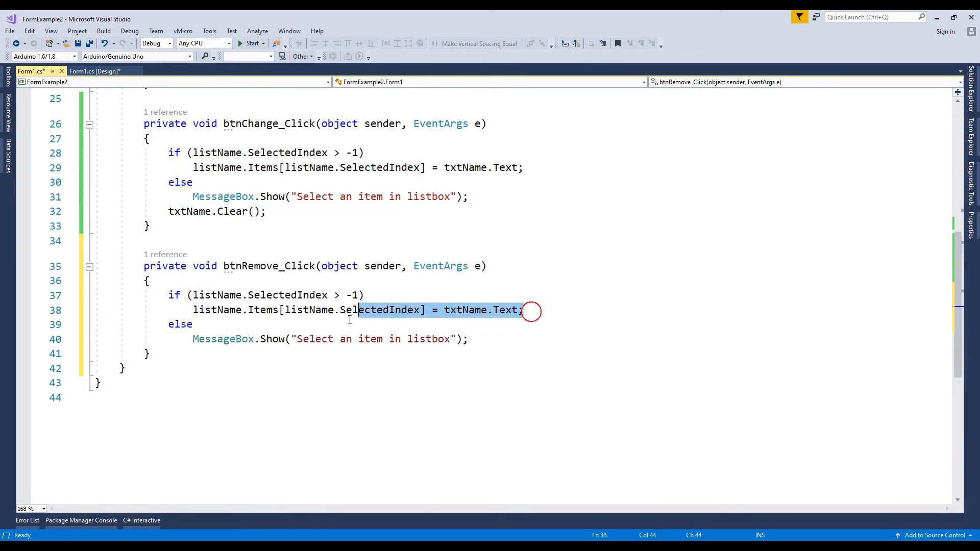
key("Delete")
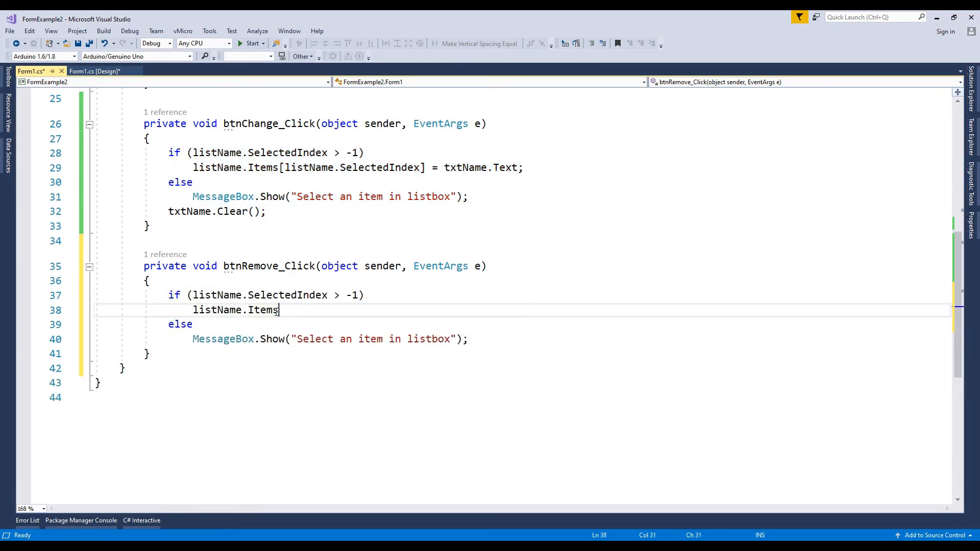
type(".RemoveAt(li")
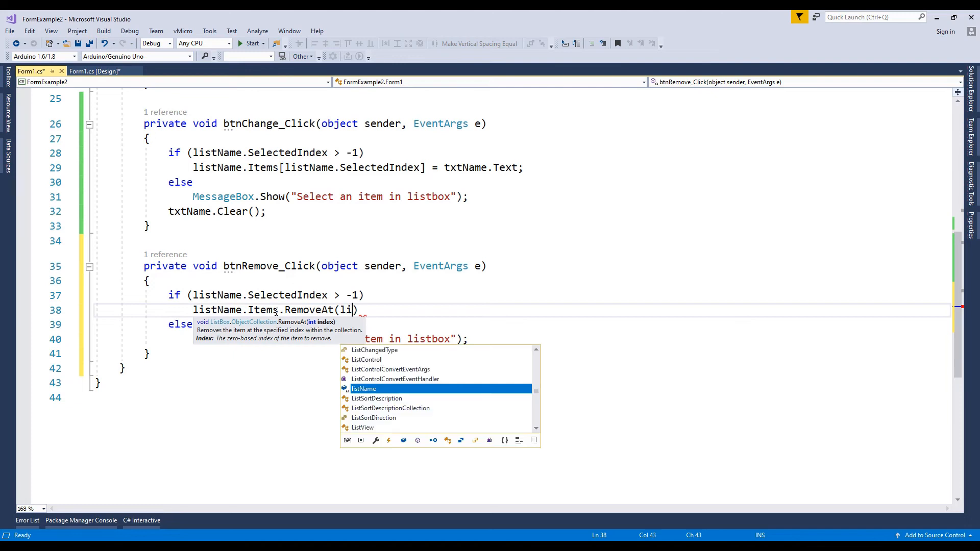
type("stName.sel")
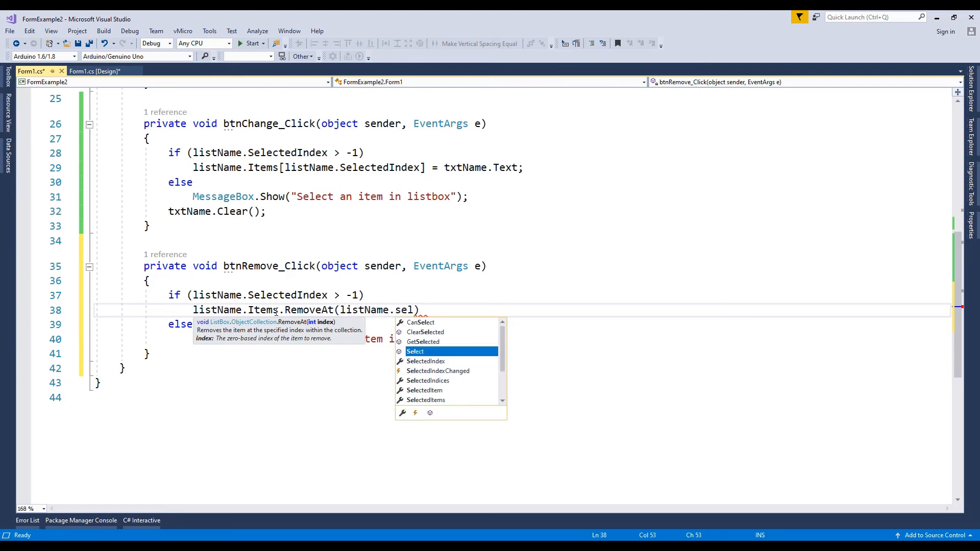
left_click(246, 43)
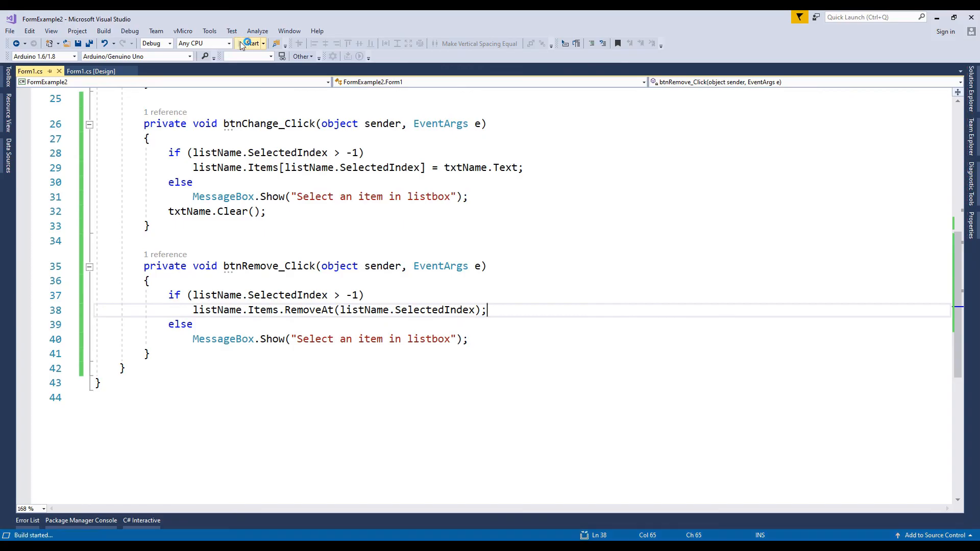
- In the running form, add a name, remove Mike, and dismiss the select-an-item warning
left_click(250, 43)
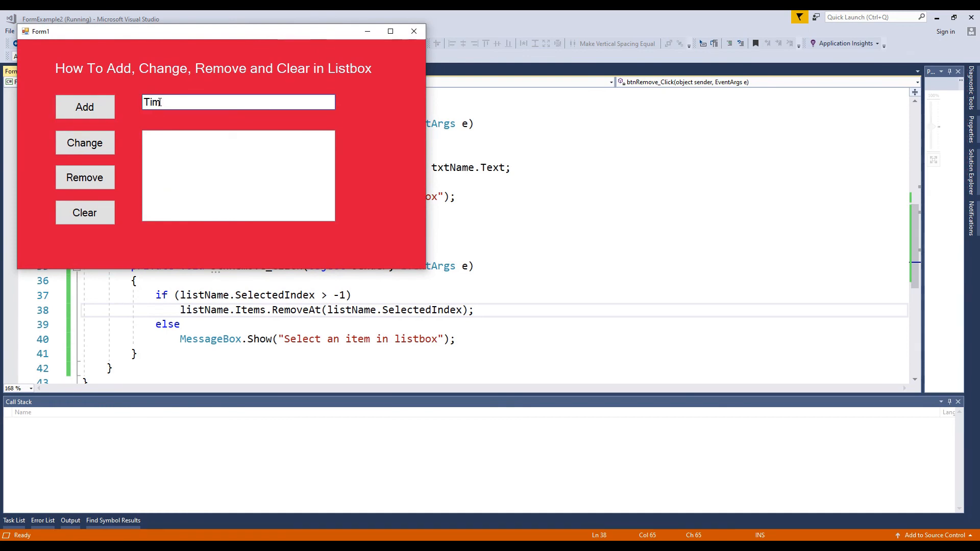
left_click(84, 107)
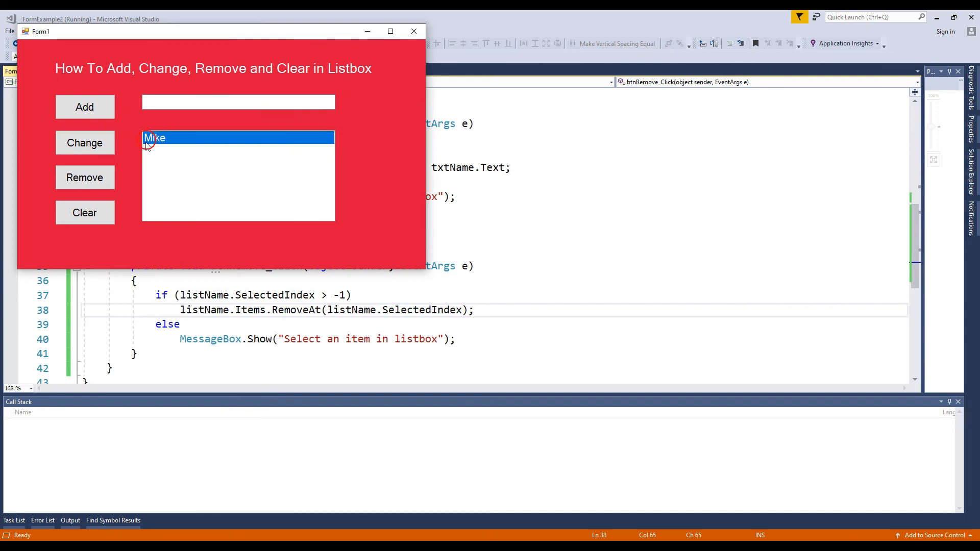
left_click(84, 178)
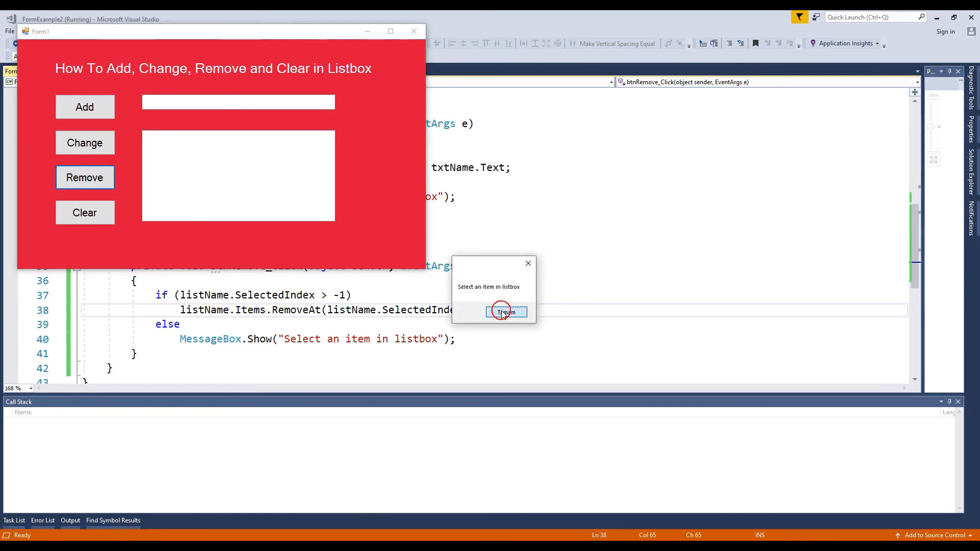
left_click(506, 312)
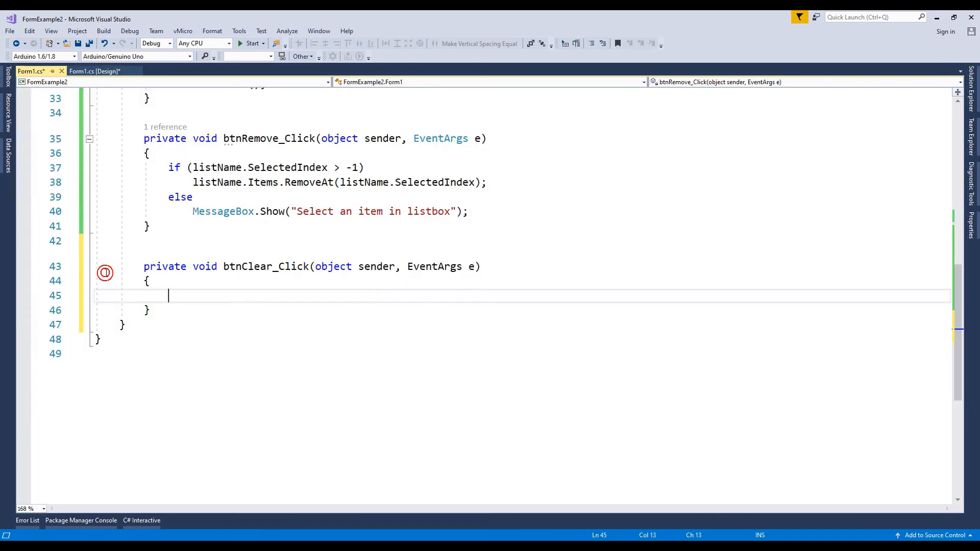
- Type listName.Items.Clear(); in btnClear_Click, completing names with IntelliSense
type("listName.Items")
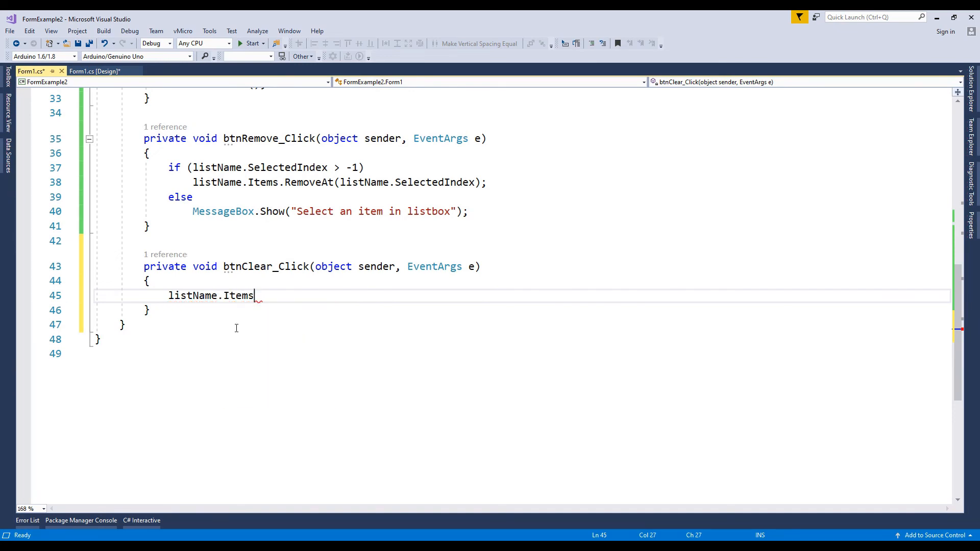
type(".Clear()")
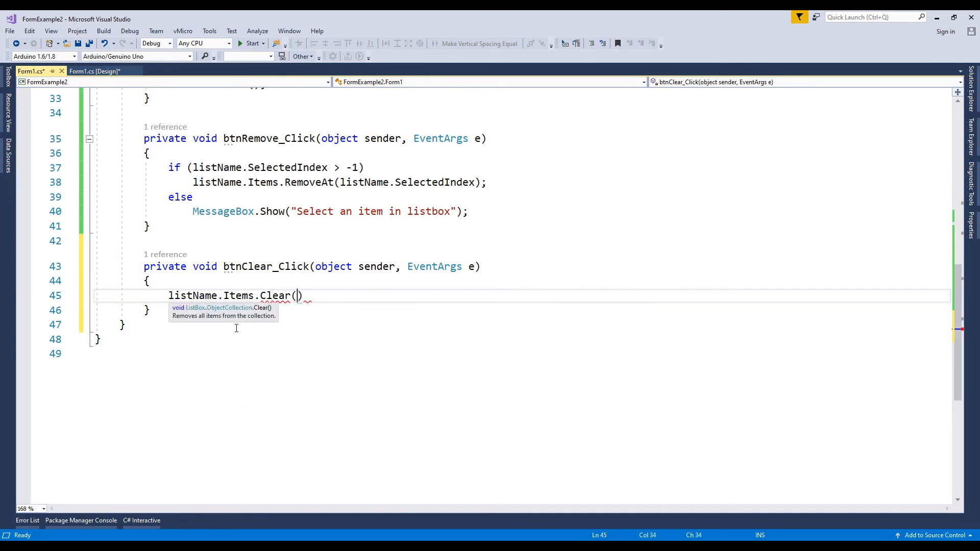
type(");")
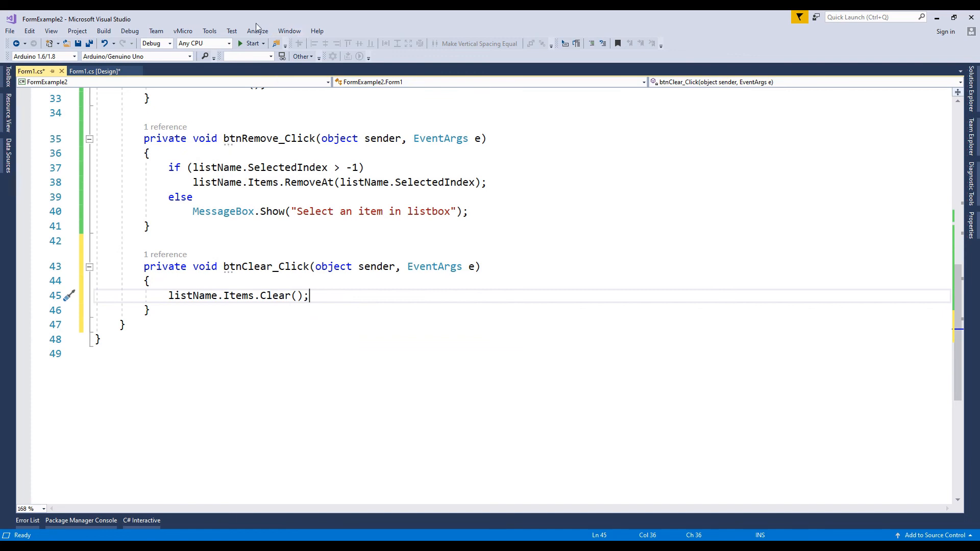